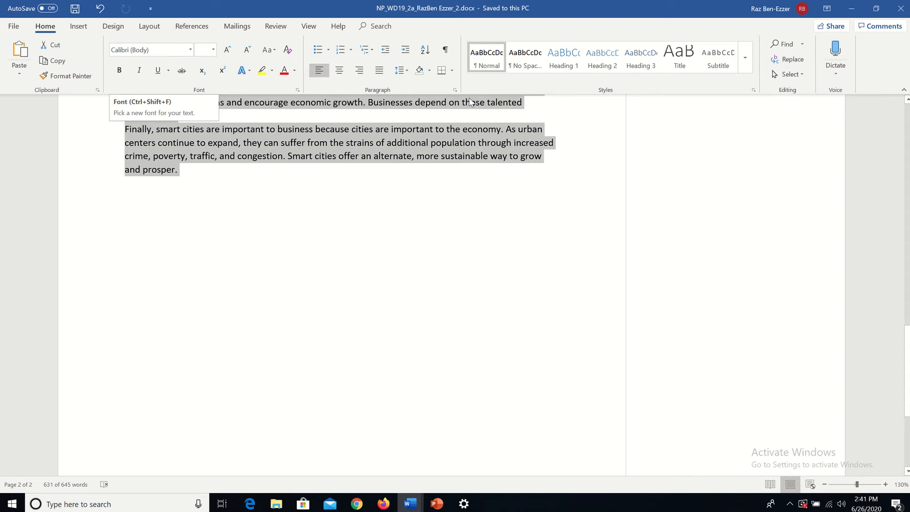
Open Paragraph settings for the selected body paragraphs to apply a 0.5" first-line indent.
click(456, 90)
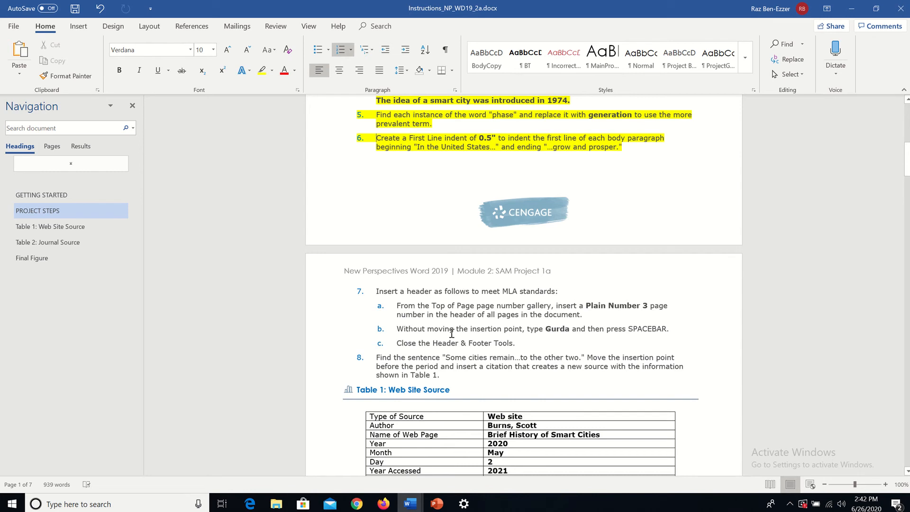
Switch to the Instructions document to view step 7 on the page-number header.
click(603, 74)
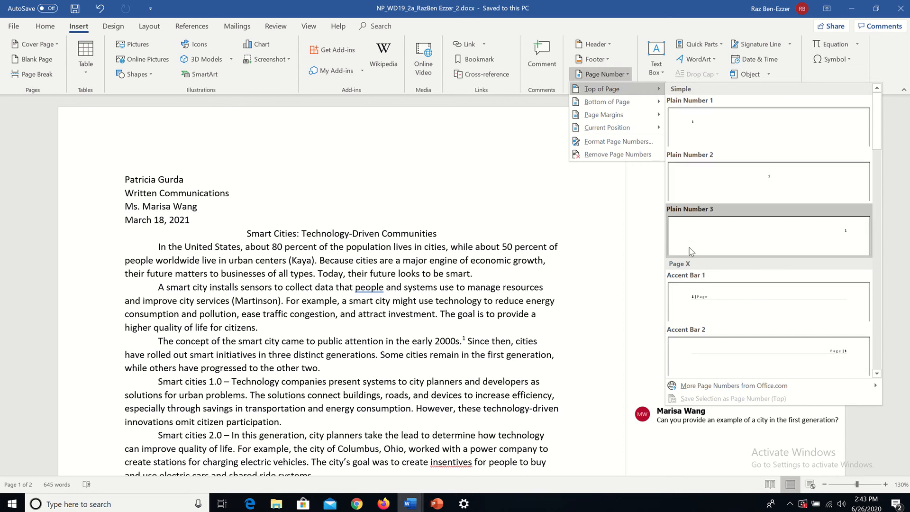
Insert a Plain Number 3 top-of-page number with 'Gurda', then exit header editing.
click(768, 235)
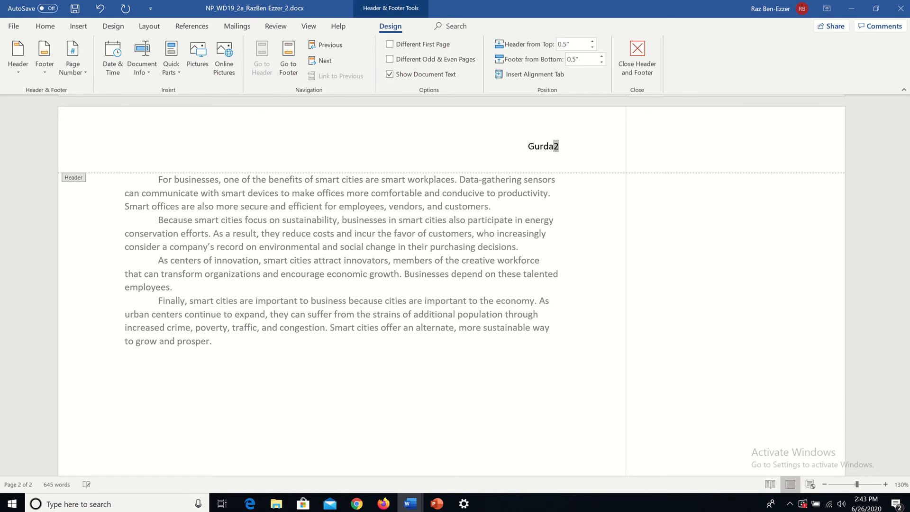
click(637, 57)
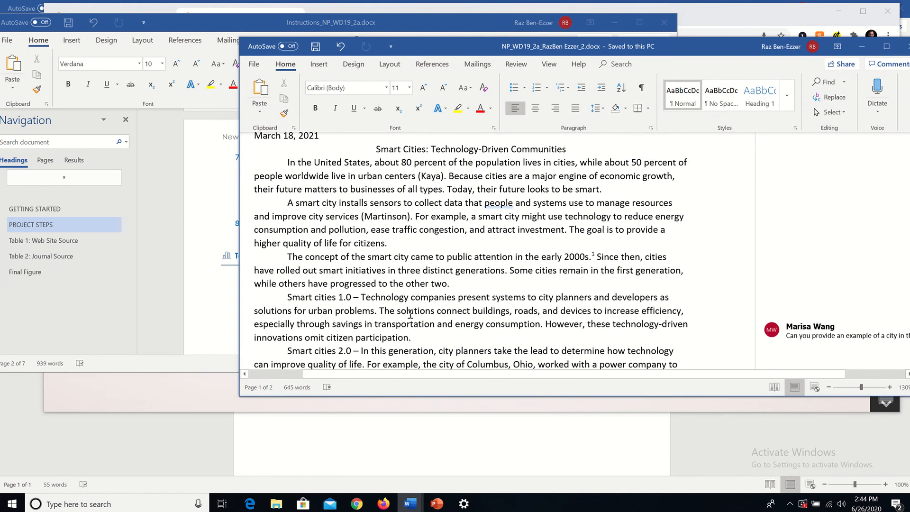
Search the essay in the Navigation pane for 'phase'.
text(phase)
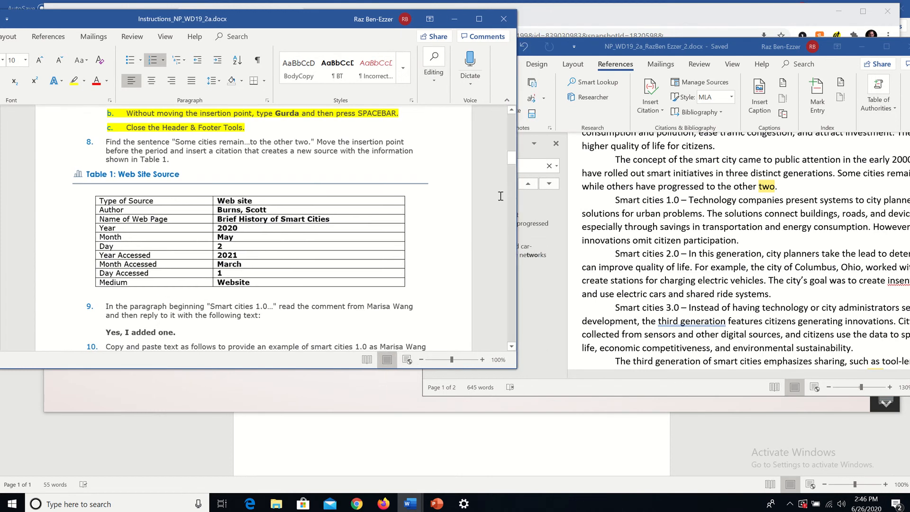
Show the References tab with the cursor before the period after 'two'.
click(670, 145)
text(Burns)
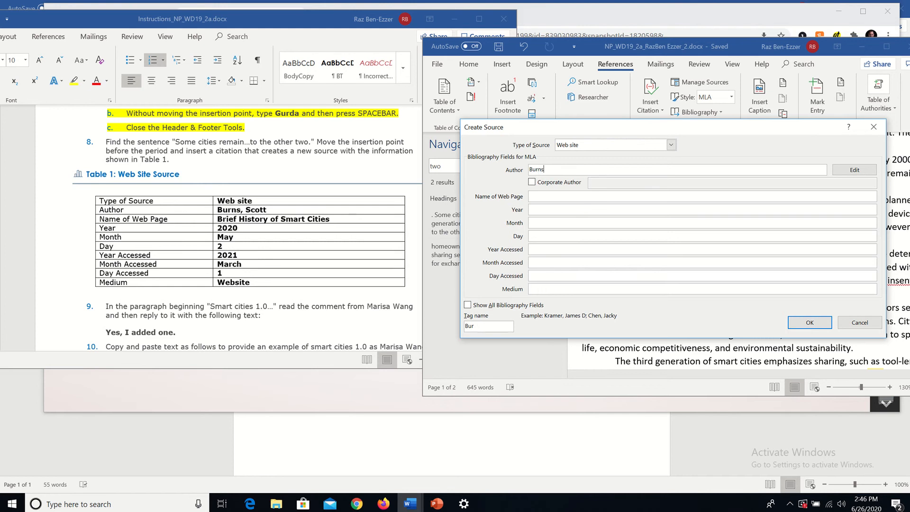
Enter the Burns web site source details for Brief History of Smart Cities.
text(, Scott)
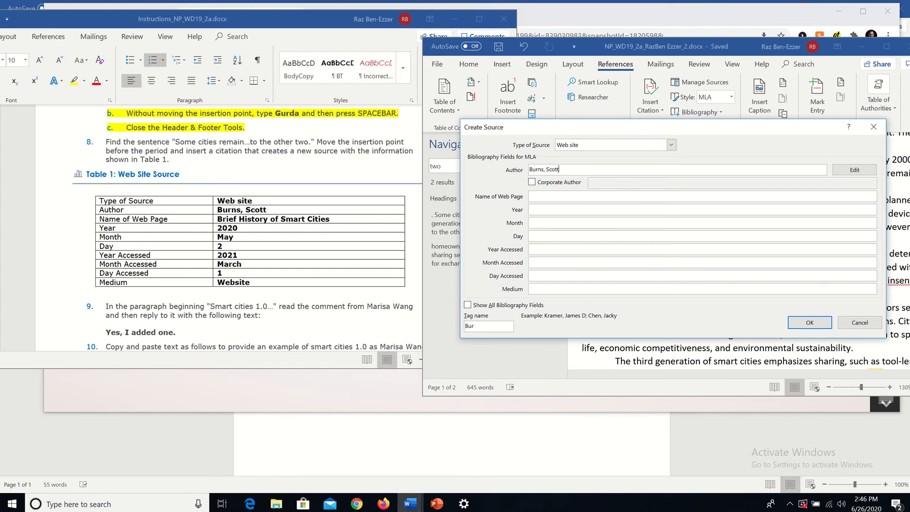
mouse_move(324, 228)
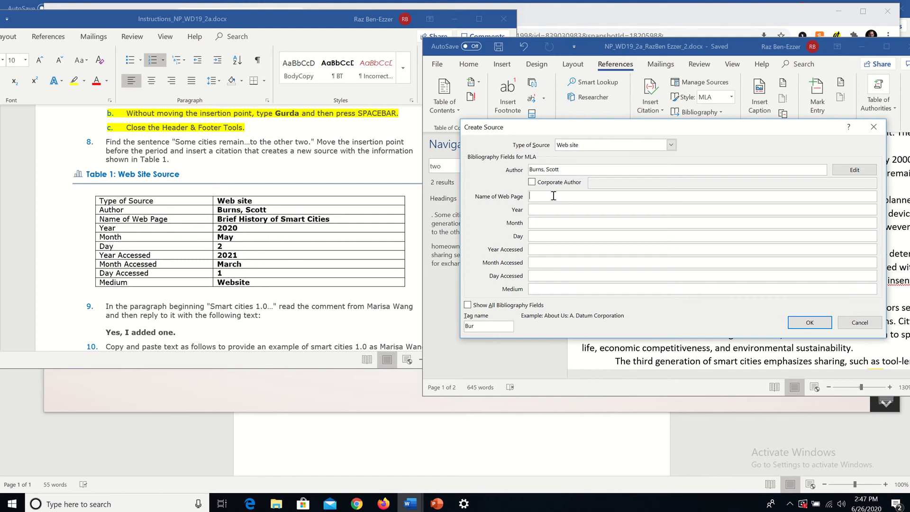
text(dsfgdgf)
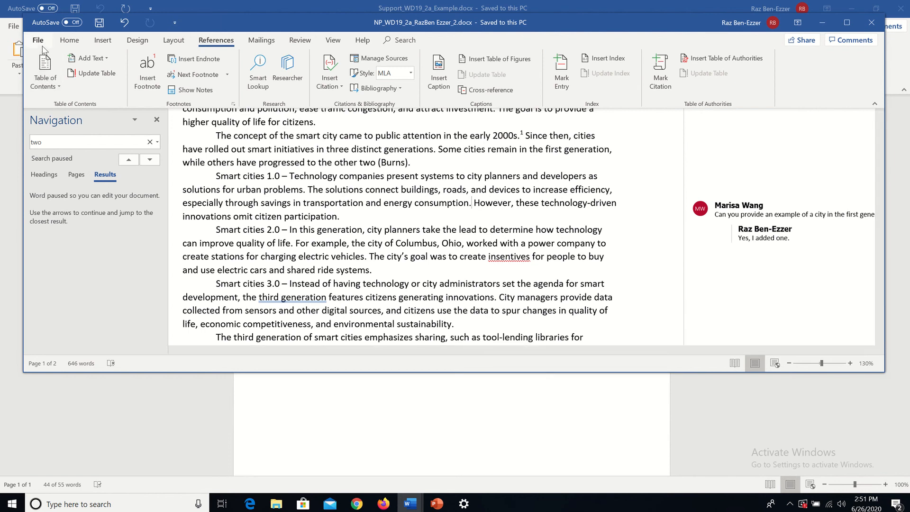
Paste the copied Toronto example into the Smart cities 1.0 paragraph, then save.
click(70, 40)
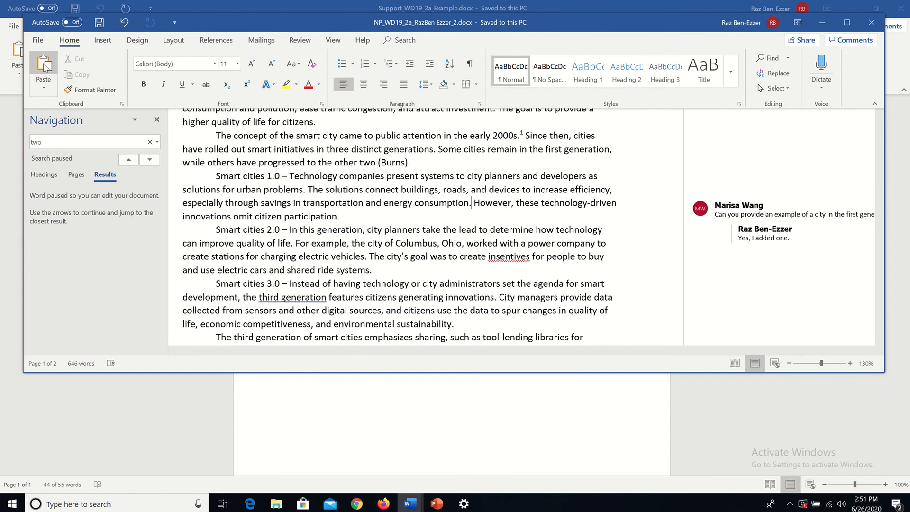
click(43, 70)
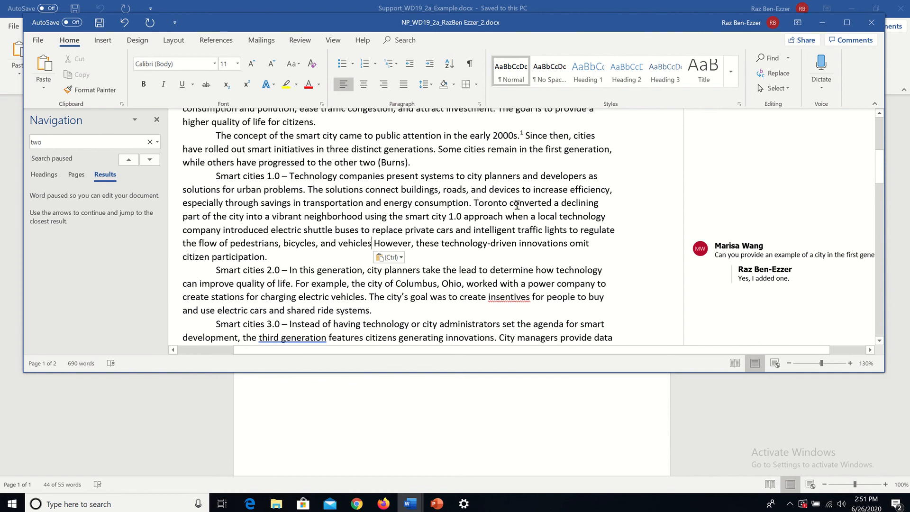
mouse_move(231, 247)
text(.)
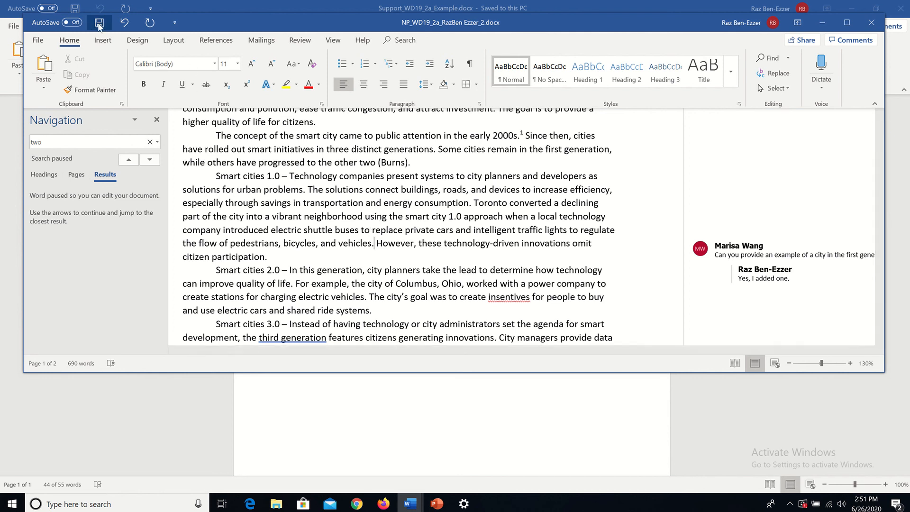
mouse_move(99, 26)
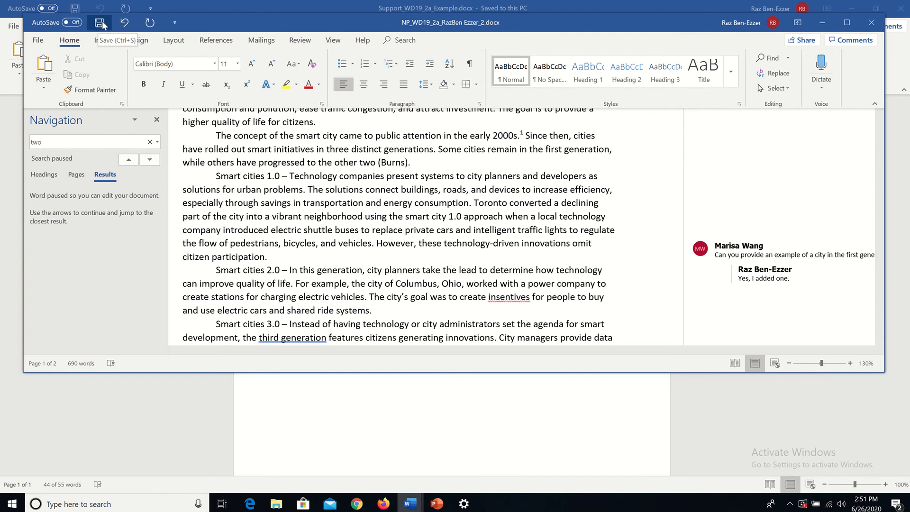
click(100, 23)
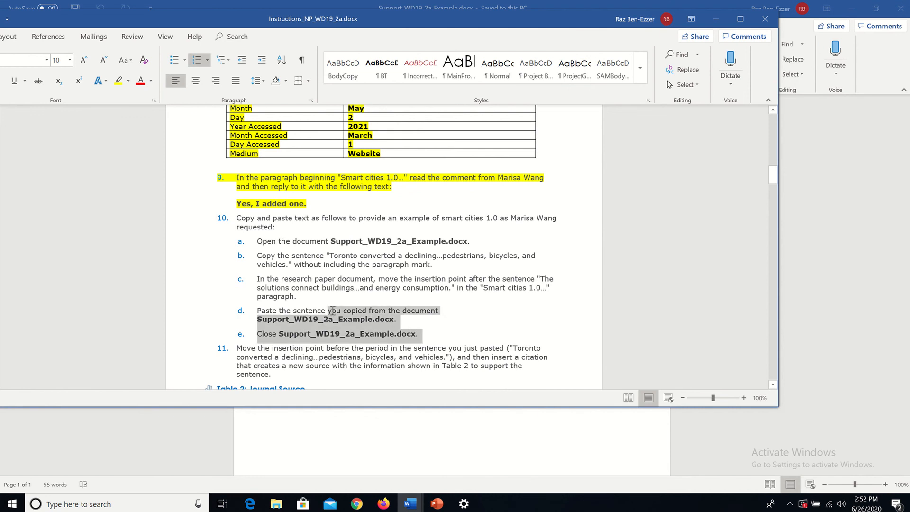
Scroll the instructions down to step 11 and Table 2's Frankl journal source.
scroll(down, 3)
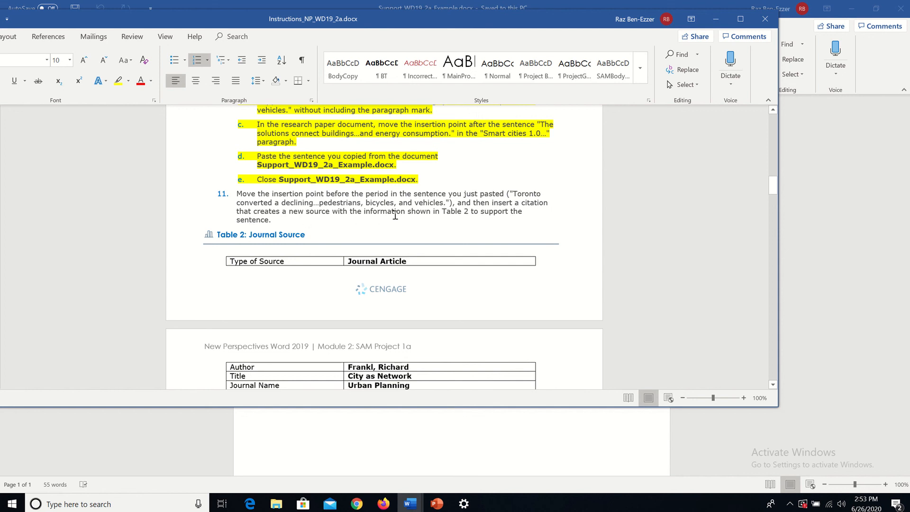
scroll(down, 3)
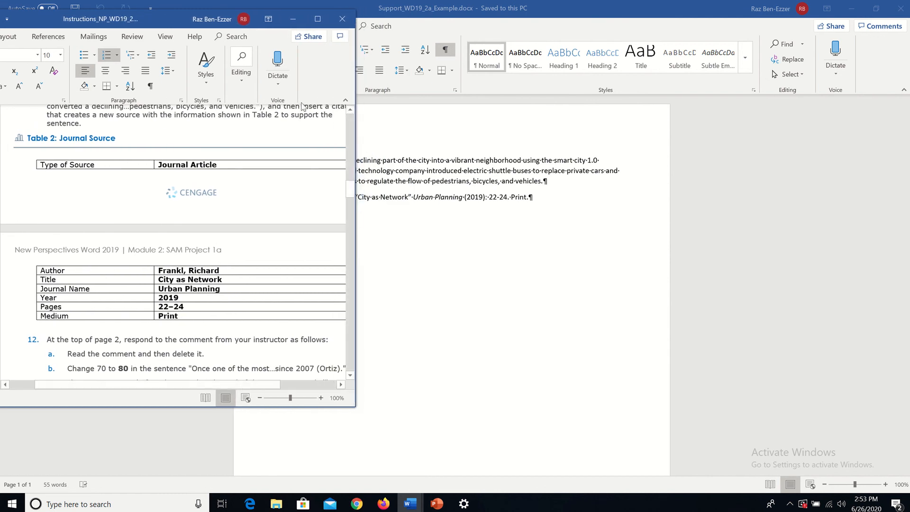
mouse_move(267, 299)
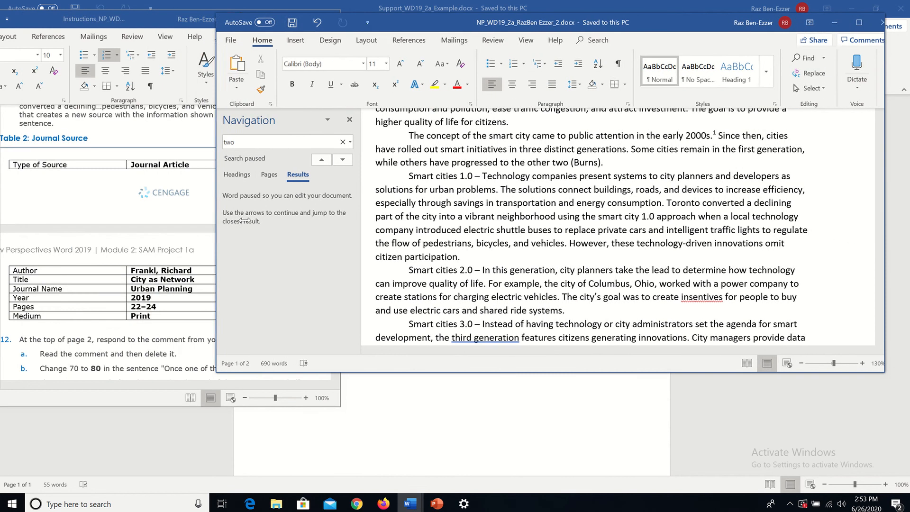
Make the research paper the active window in front of the instructions.
click(513, 39)
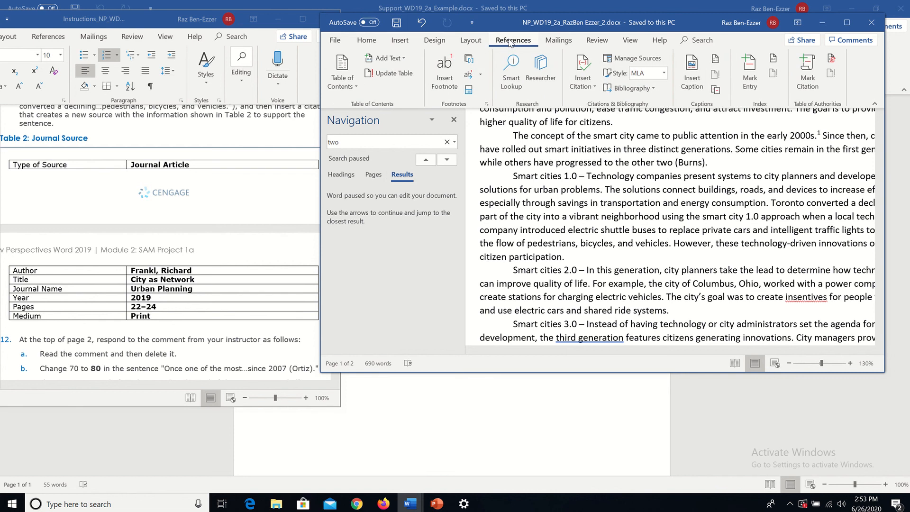
Choose Add New Source from the Insert Citation list.
click(581, 69)
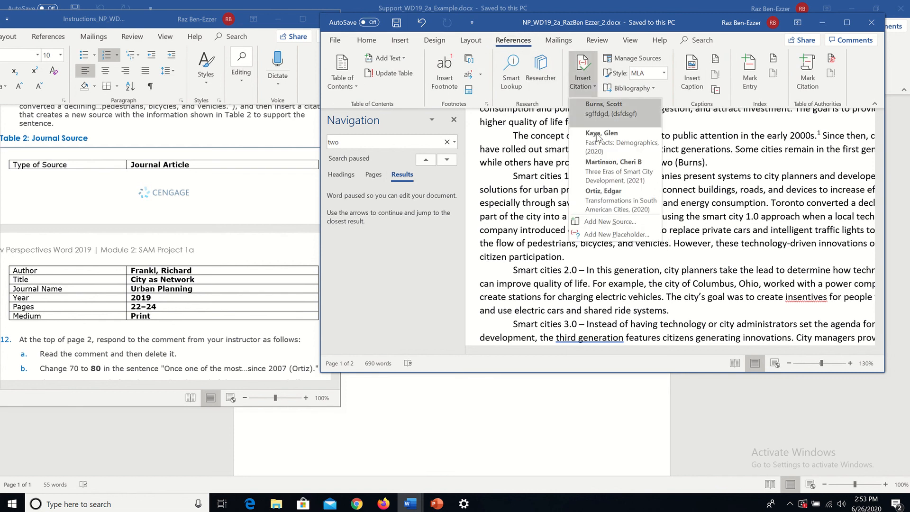
click(610, 222)
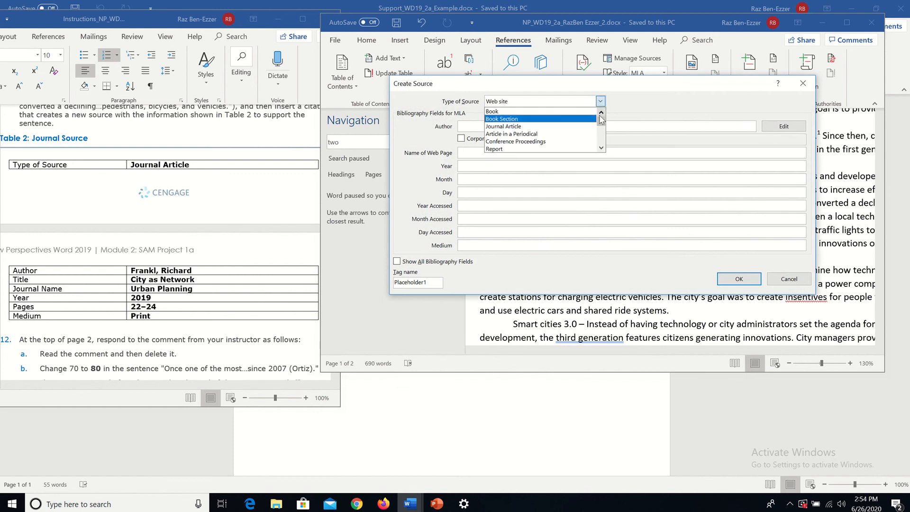
Make the new source a Journal Article by Frankl, Richard, titled 'City as Network', 2019.
click(504, 126)
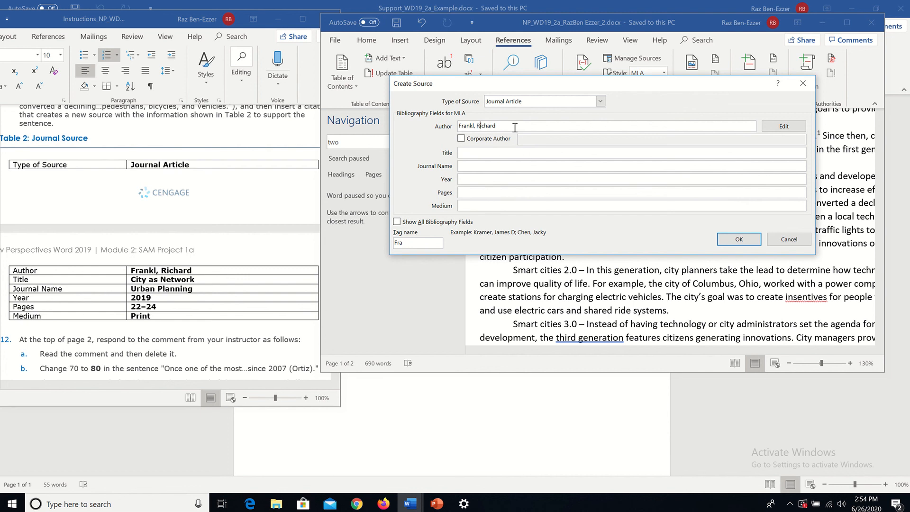
click(631, 152)
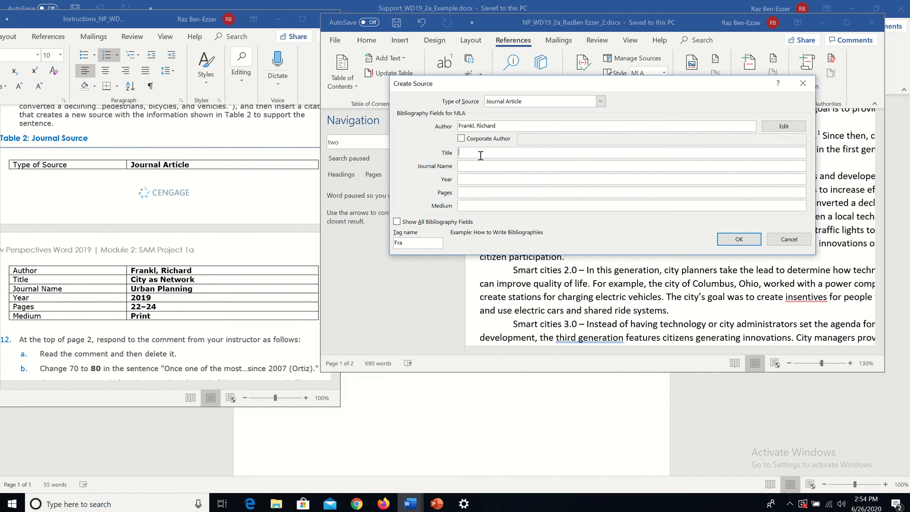
text(City as ne)
click(631, 192)
text(22-2)
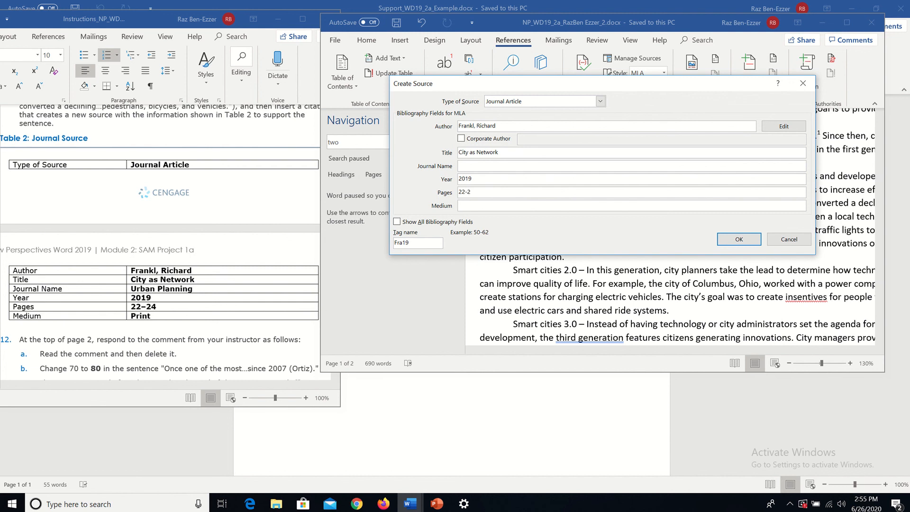
Confirm the Frankl source to insert the (Frankl) citation after 'vehicles'.
click(738, 239)
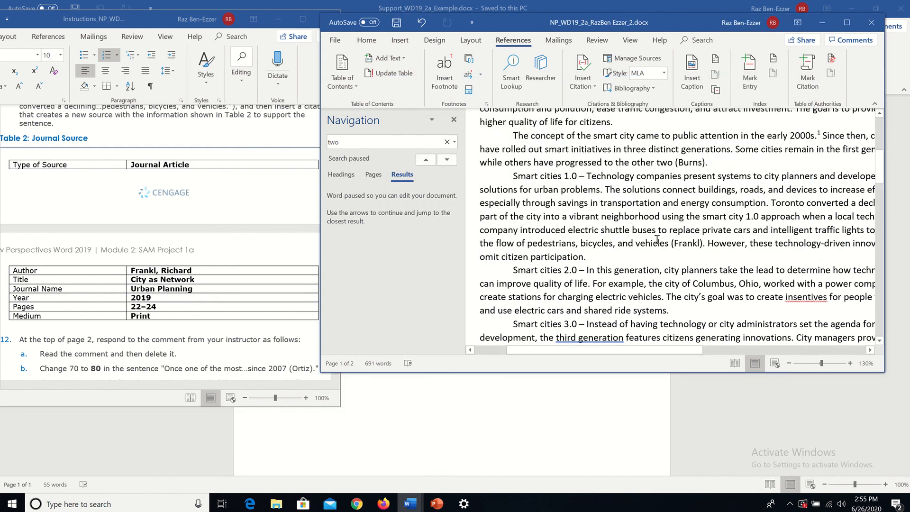